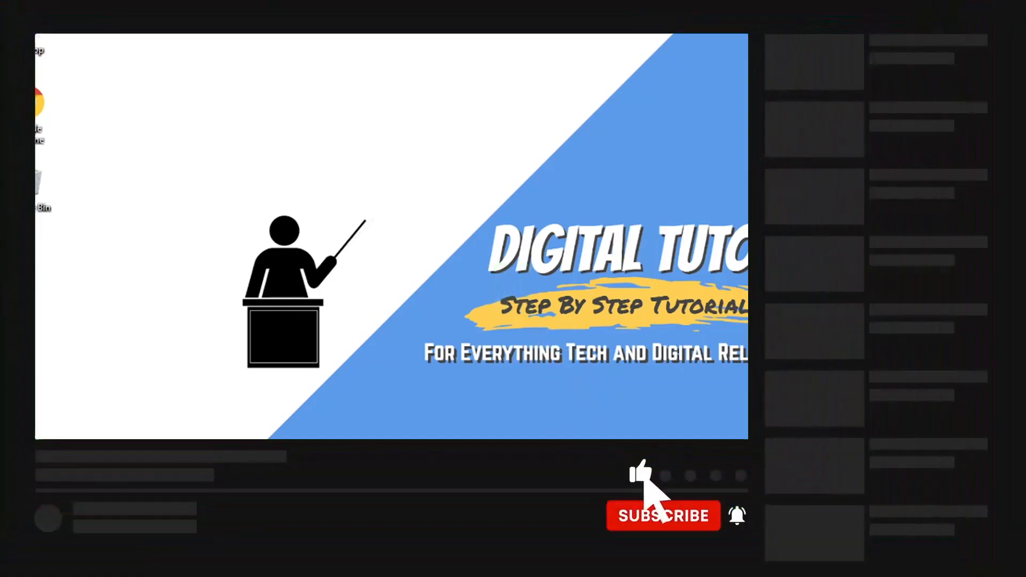
- Launch Google Chrome and go to discord.com
click(662, 515)
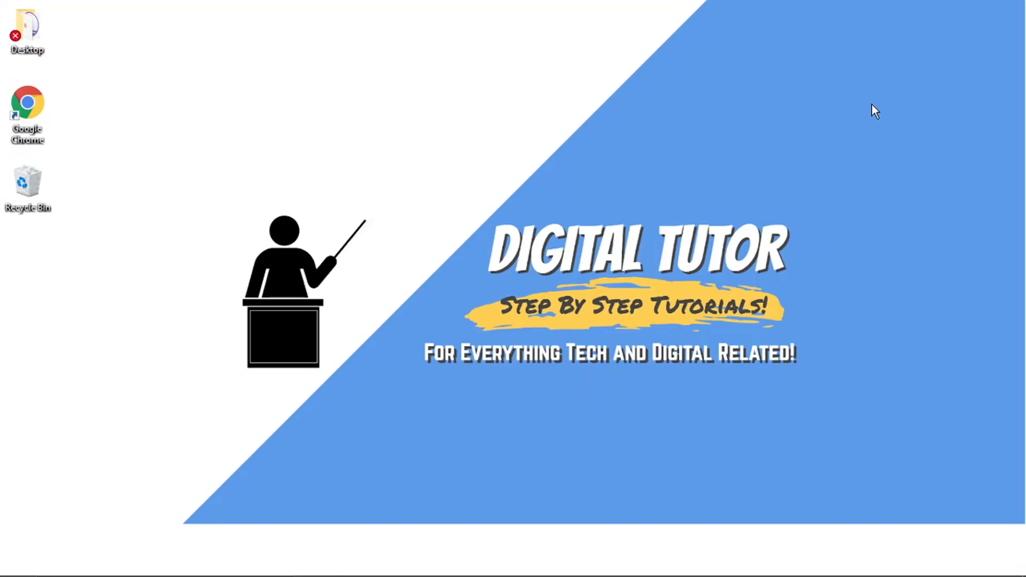
mouse_move(791, 568)
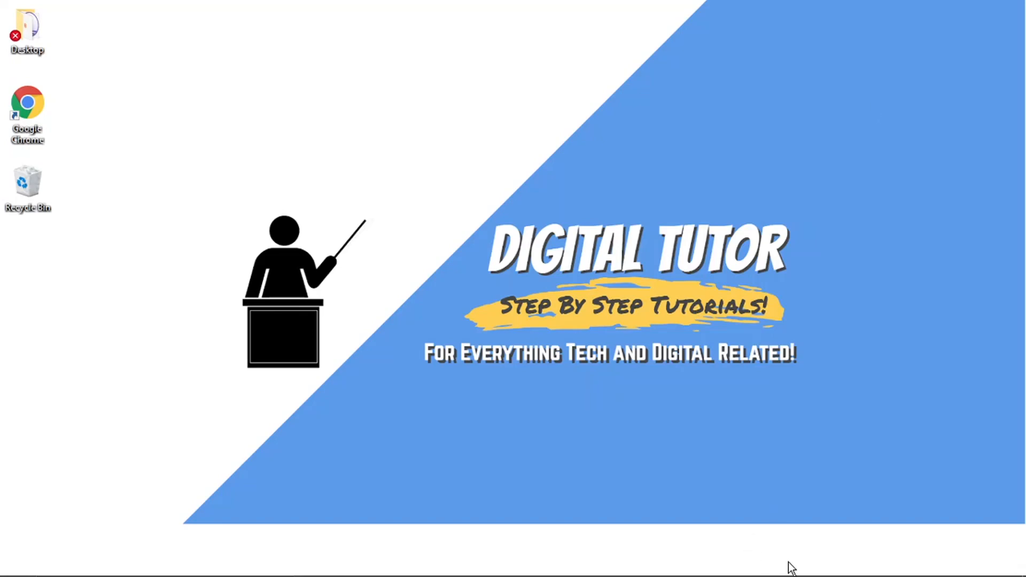
click(754, 563)
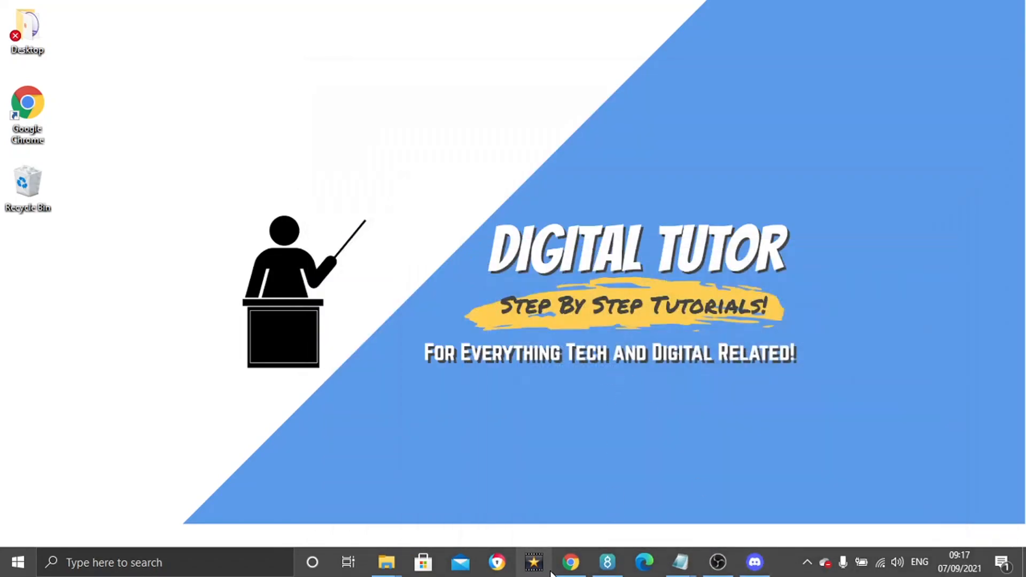
click(569, 562)
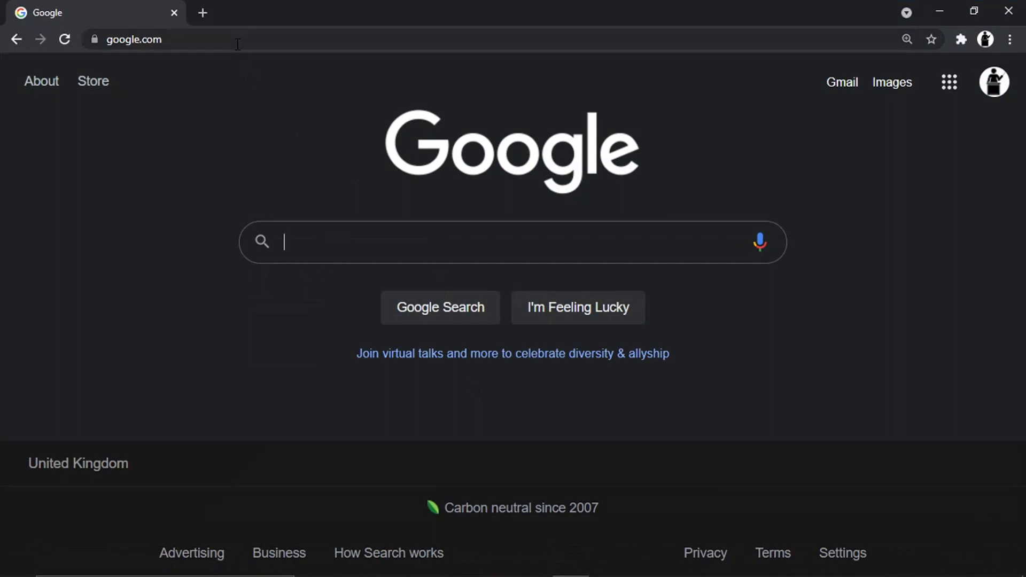
text(discord.com)
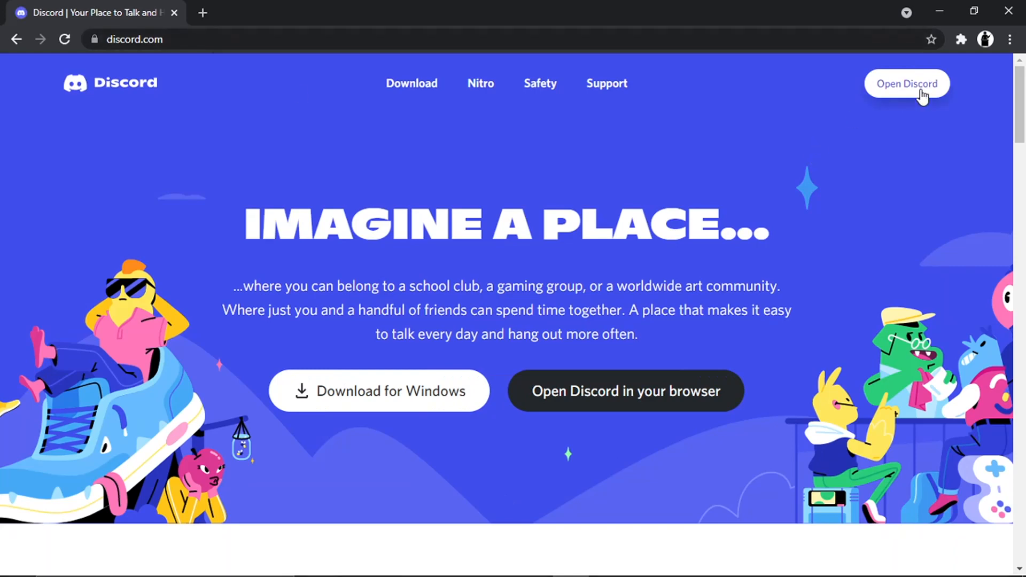
- Enter the Discord web app and switch to digitaltutoryt's server
click(907, 84)
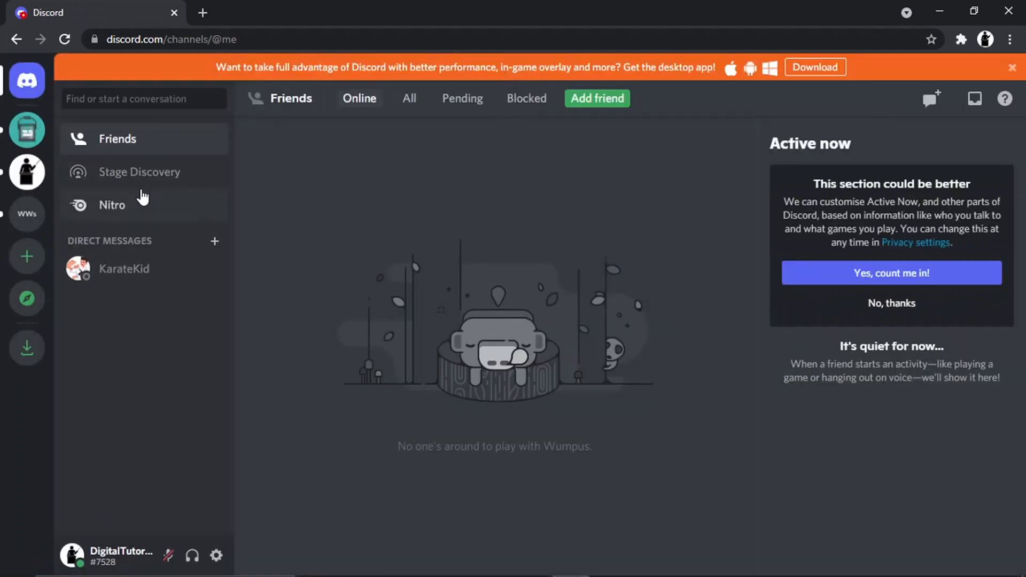
mouse_move(28, 173)
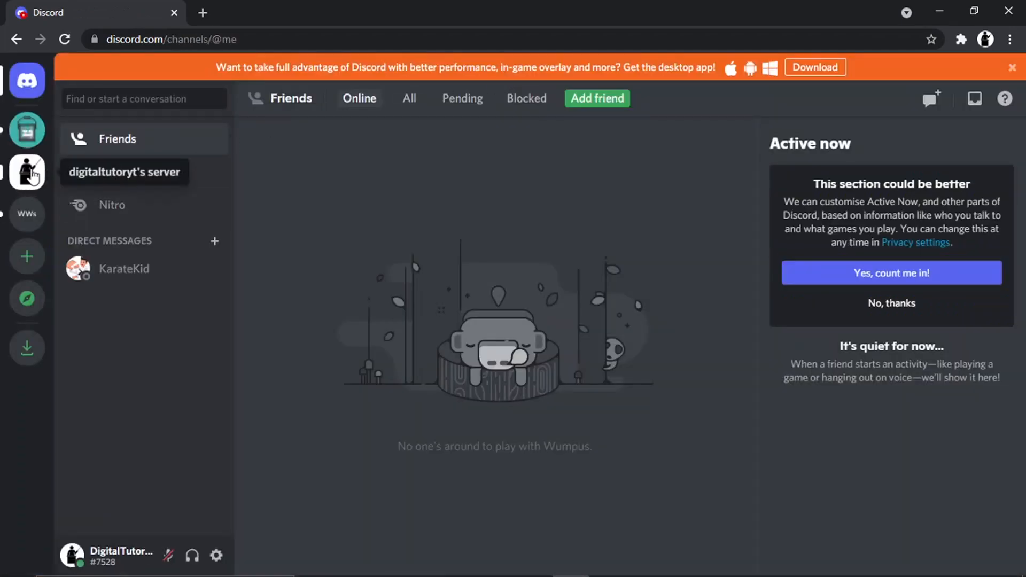
click(27, 172)
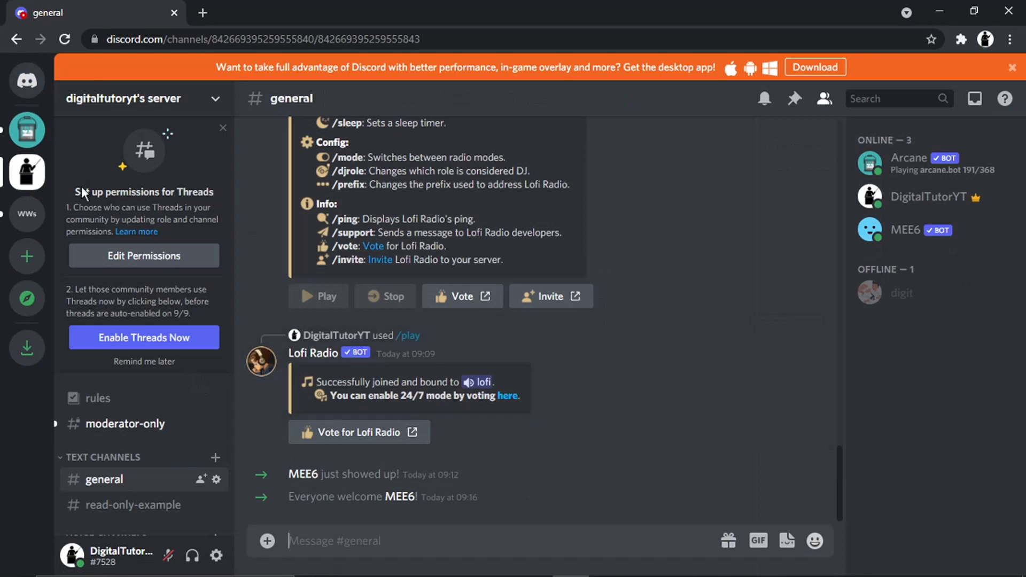
mouse_move(900, 287)
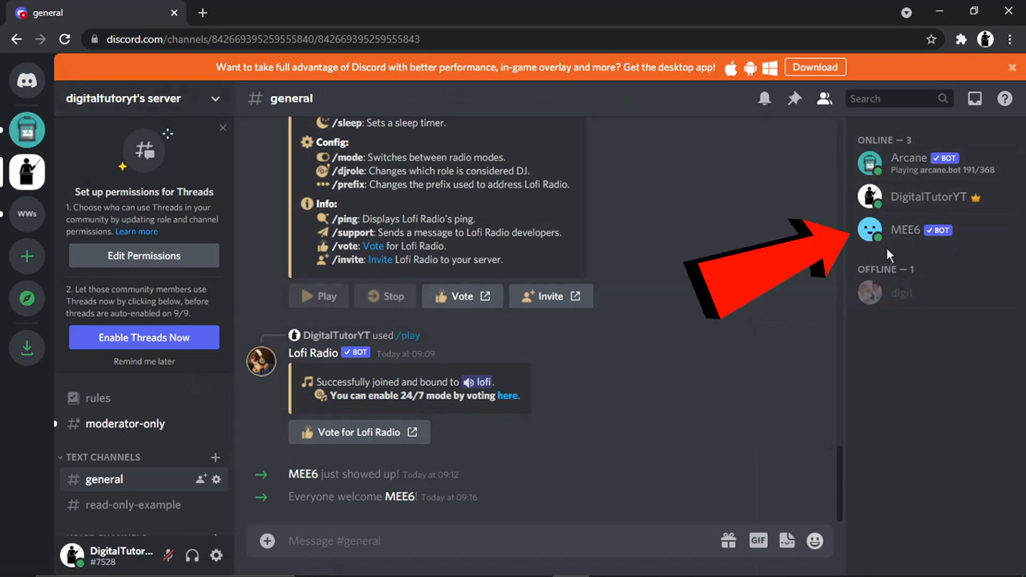
mouse_move(851, 271)
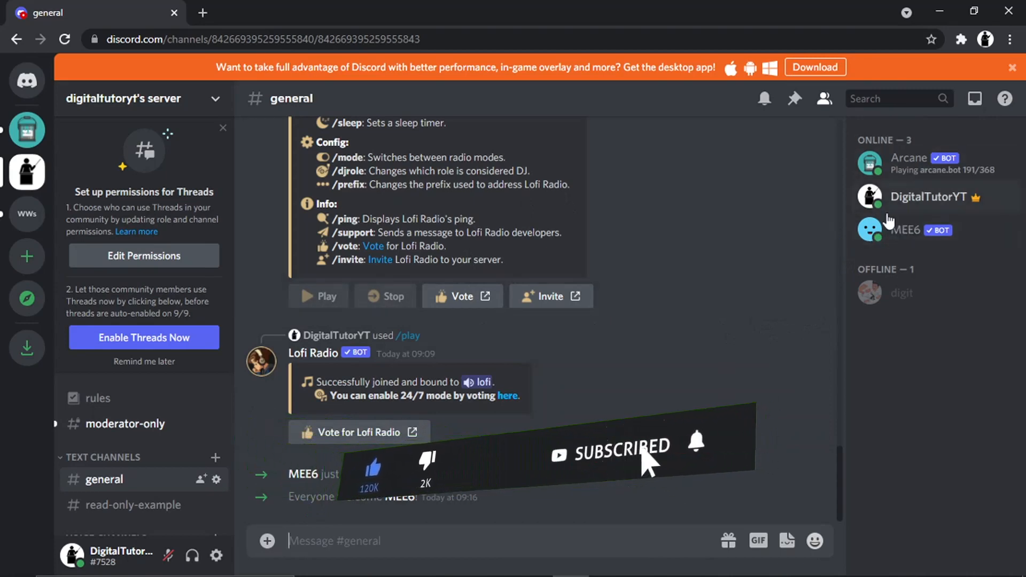
mouse_move(894, 237)
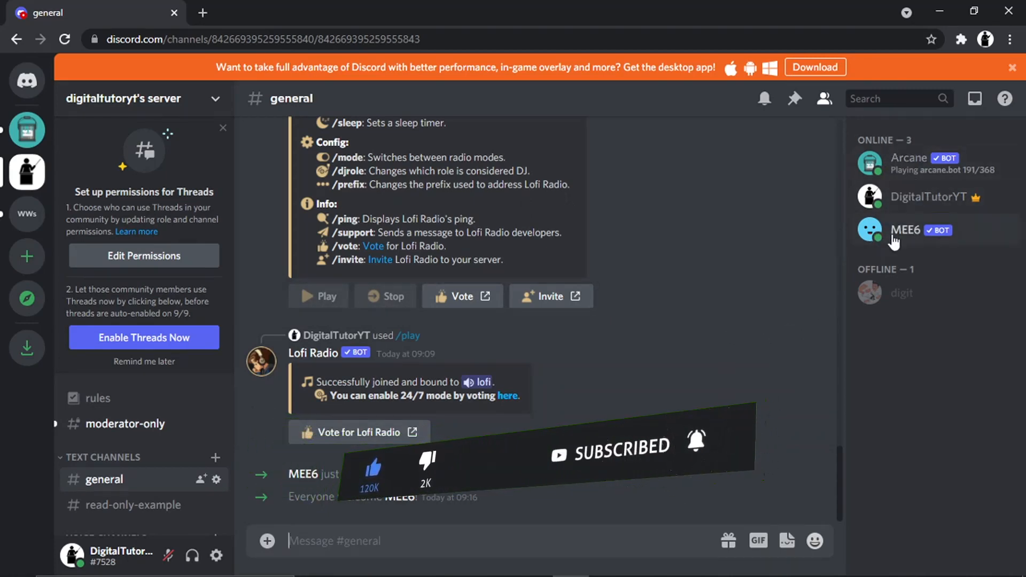
- From MEE6's member context menu, choose Kick MEE6 to reach the confirmation prompt
right_click(906, 230)
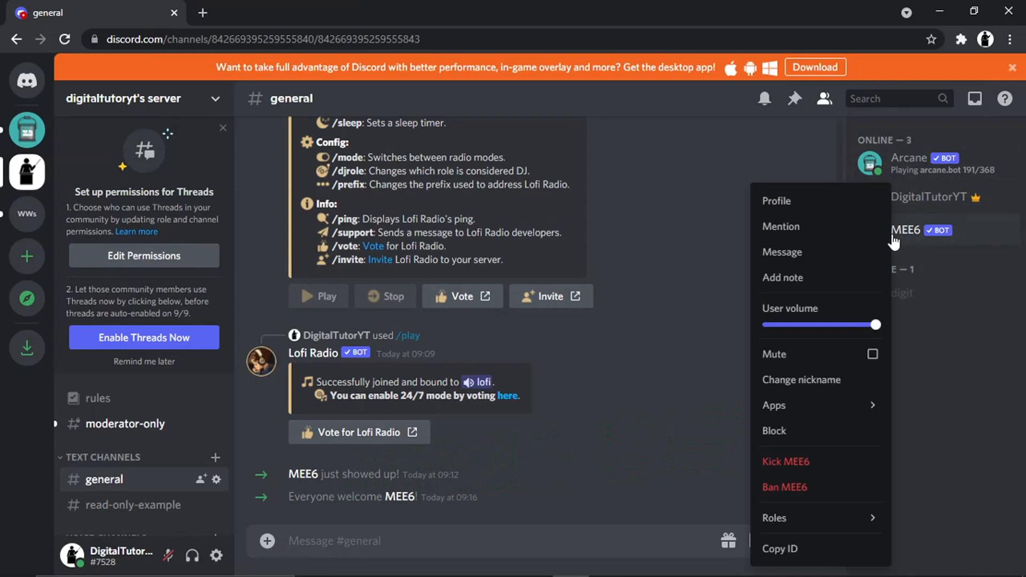
mouse_move(821, 251)
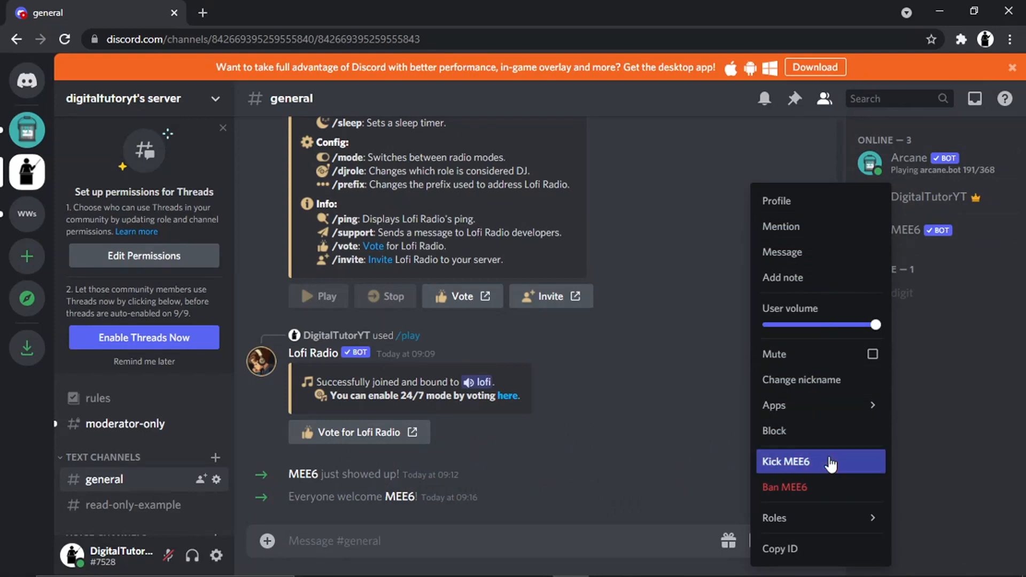
click(787, 462)
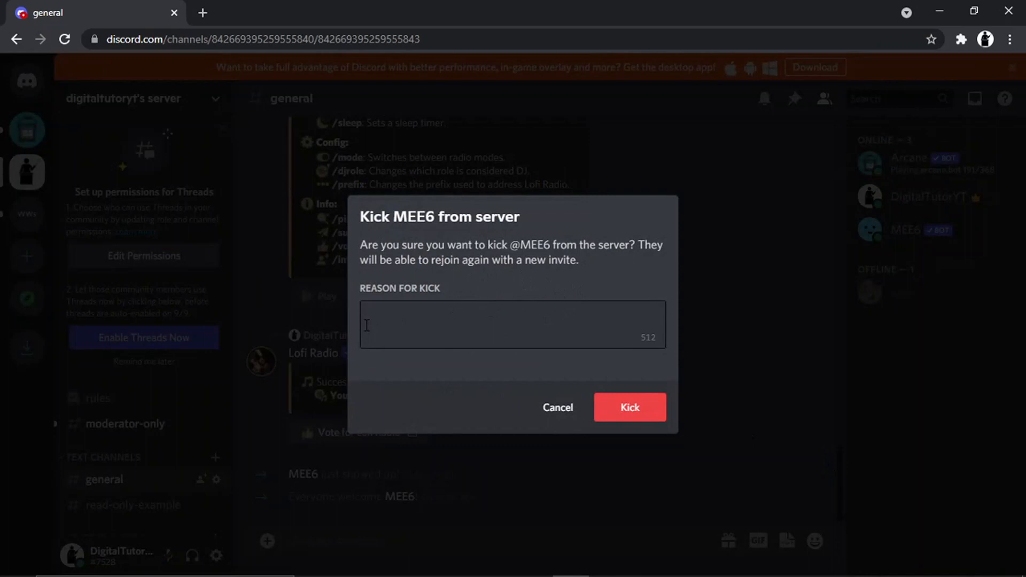
click(512, 325)
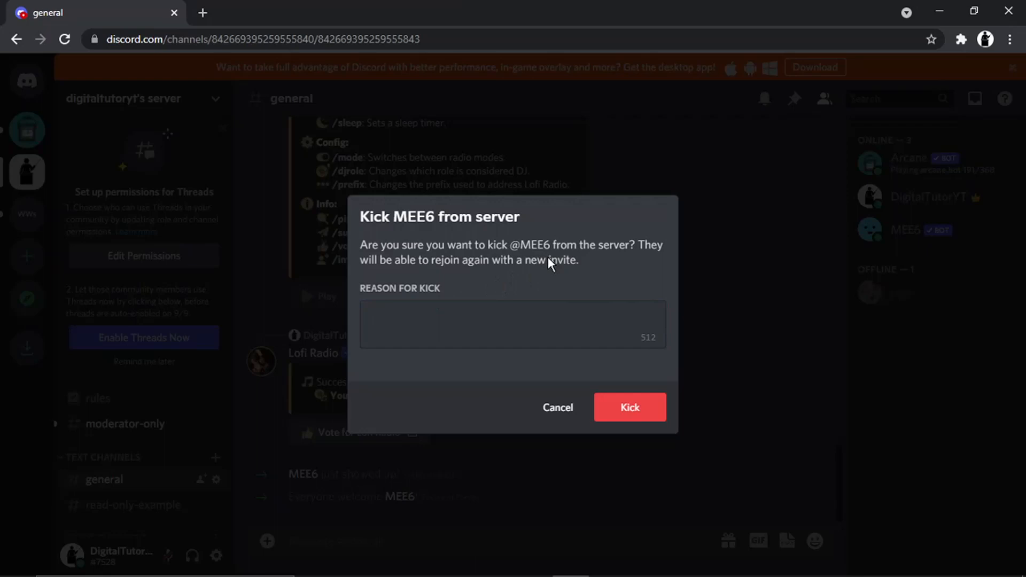
mouse_move(614, 268)
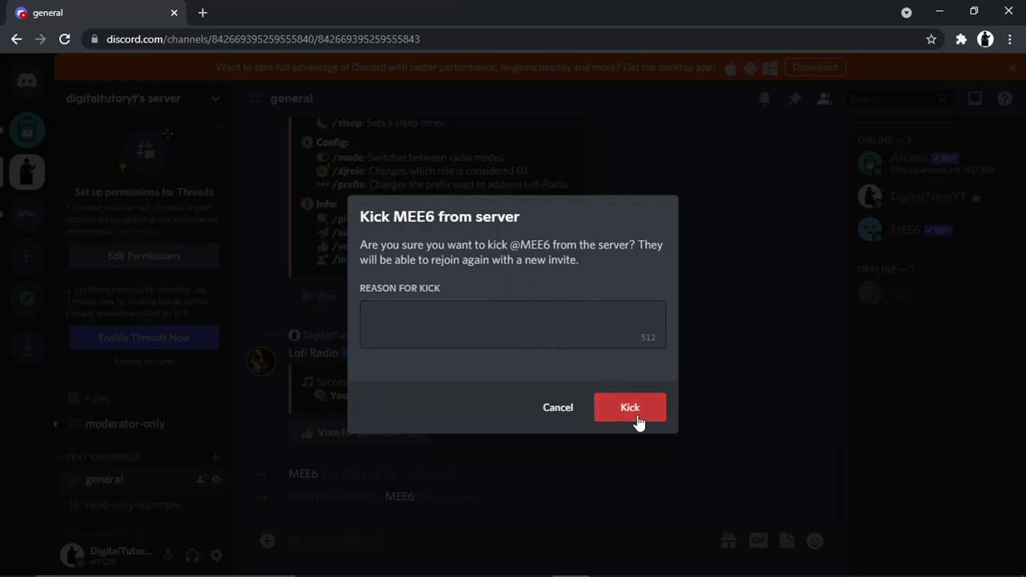
- Confirm the kick so MEE6 is removed from the server's member list
click(628, 408)
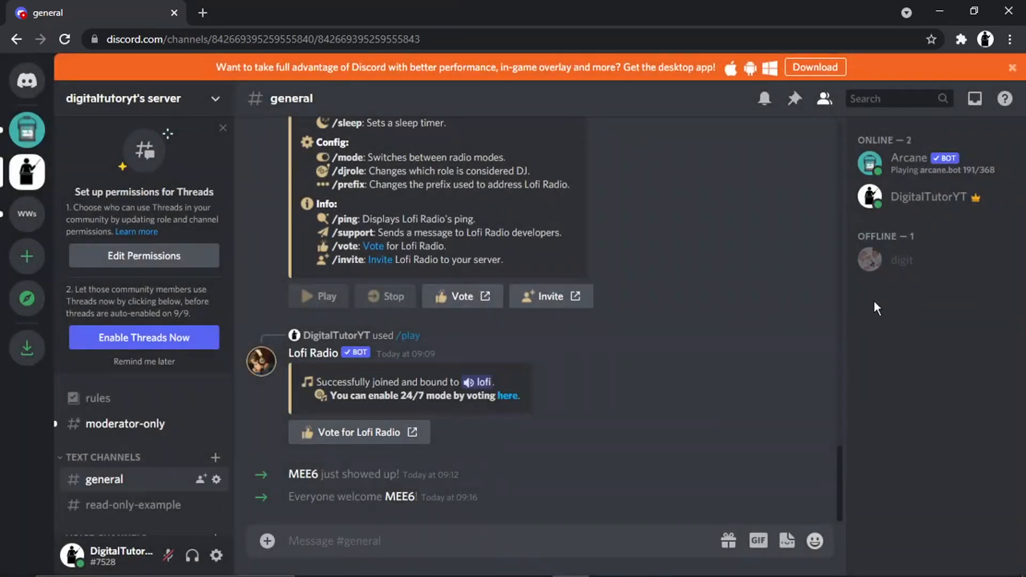
mouse_move(902, 229)
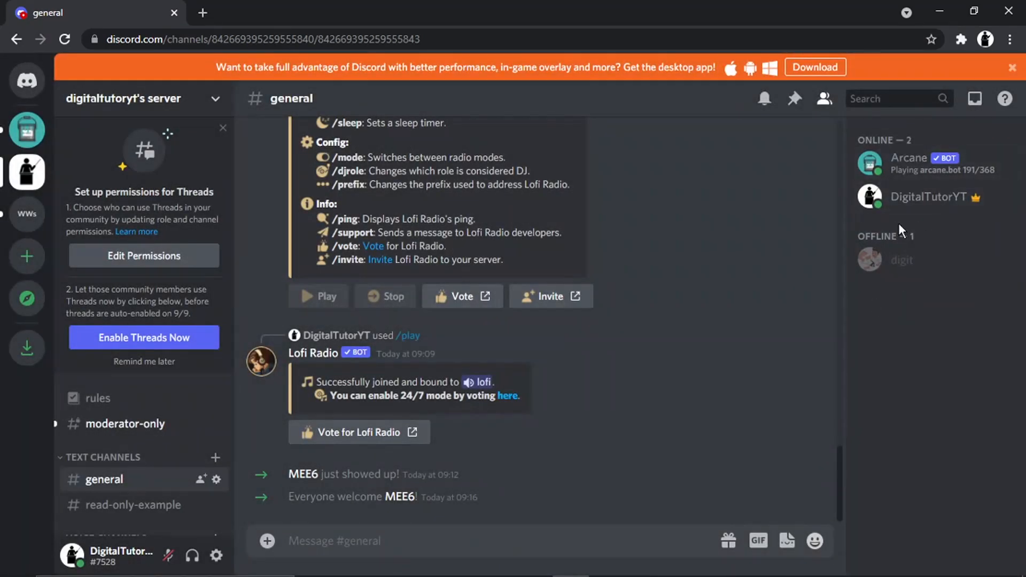
mouse_move(928, 231)
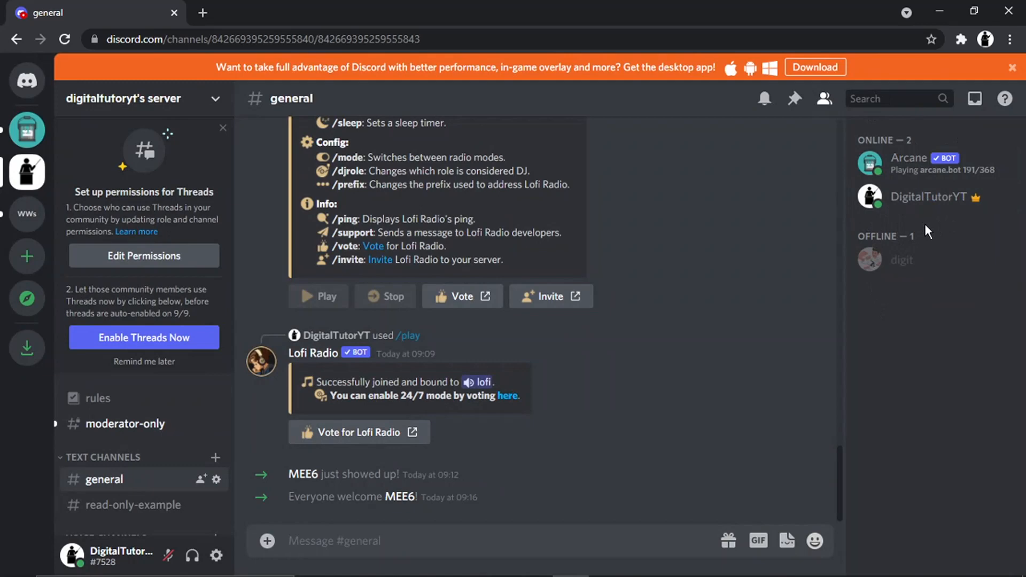
mouse_move(752, 288)
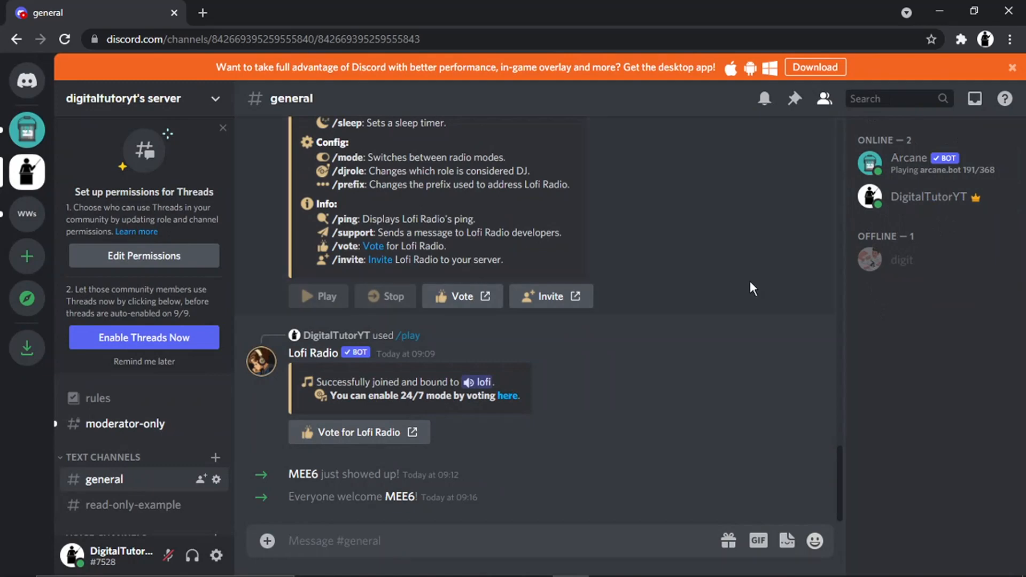